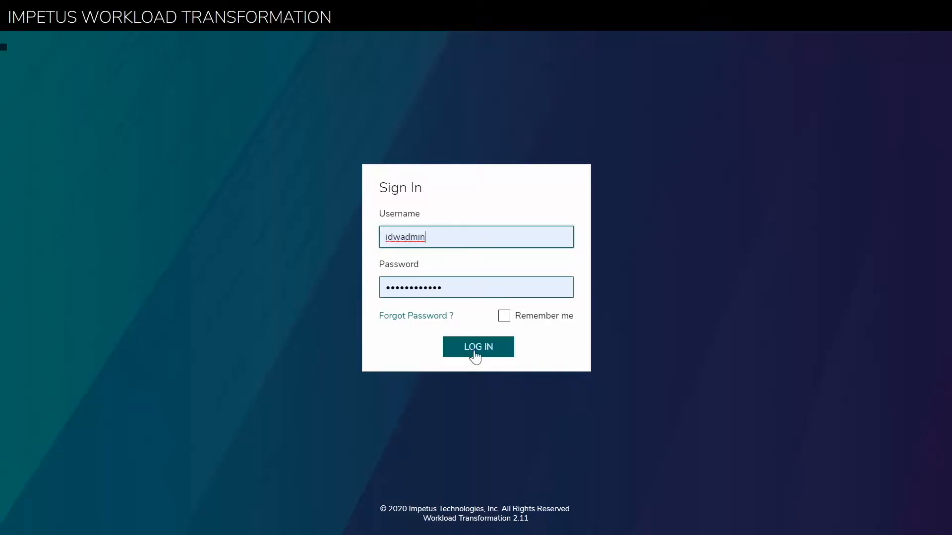
- Log in to the workload transformation site with the entered credentials
left_click(477, 347)
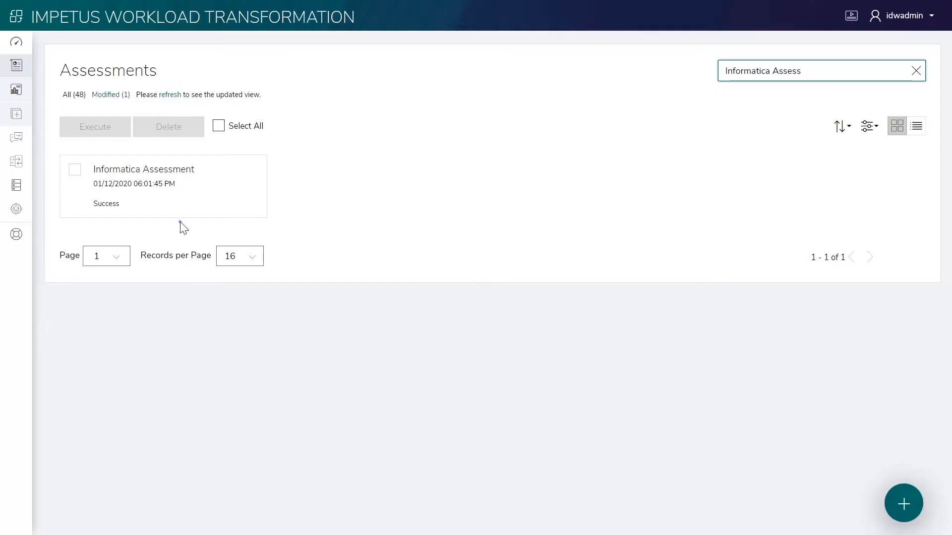
- Review the Informatica Assessment's ETL analysis summary, complexity chart and source files table
left_click(142, 169)
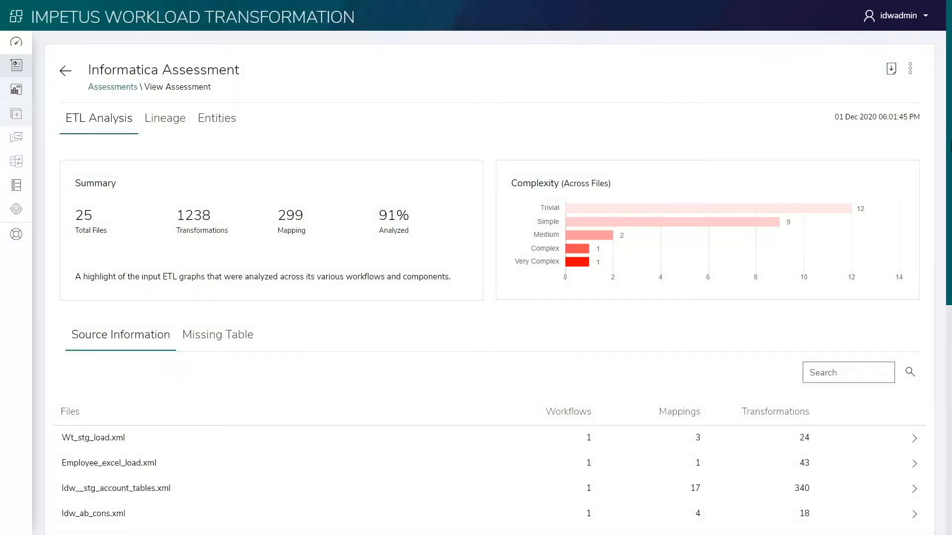
scroll("down", 3)
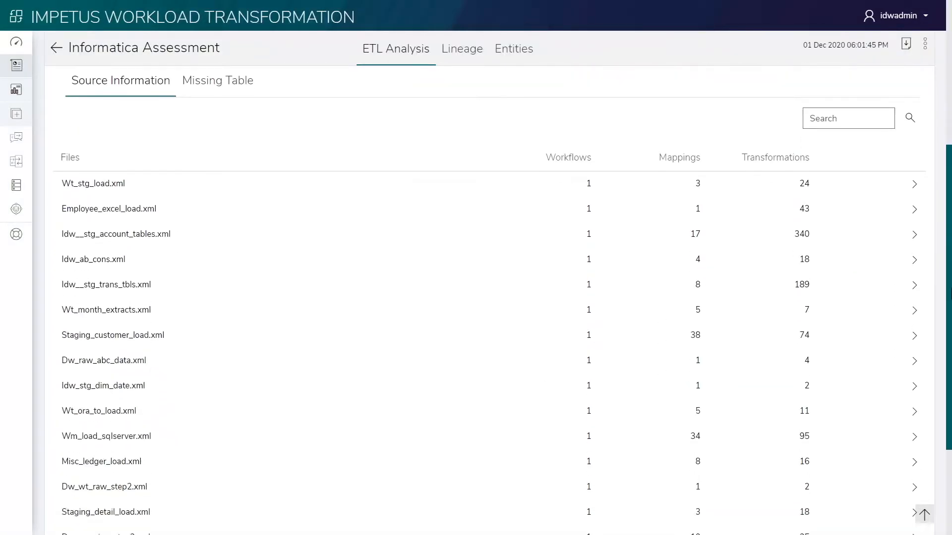
scroll("down", 3)
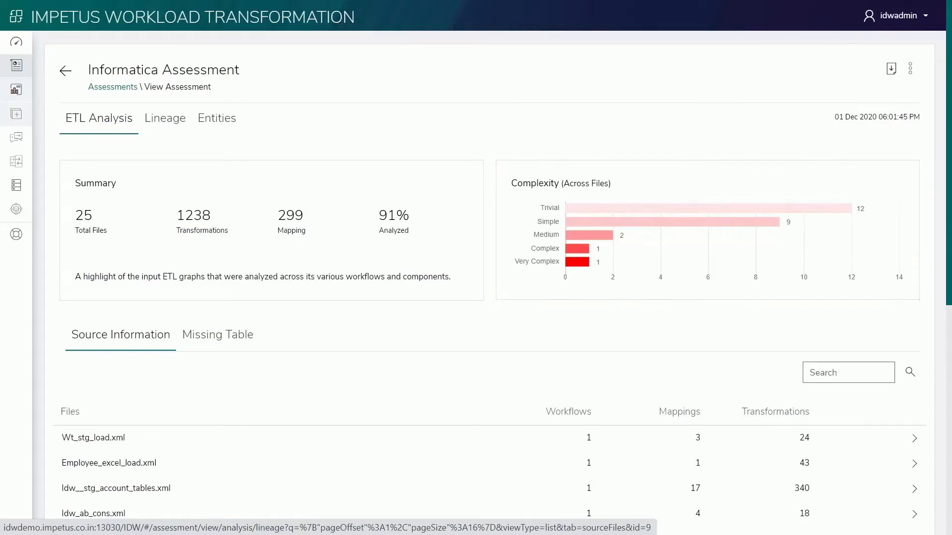
mouse_move(170, 128)
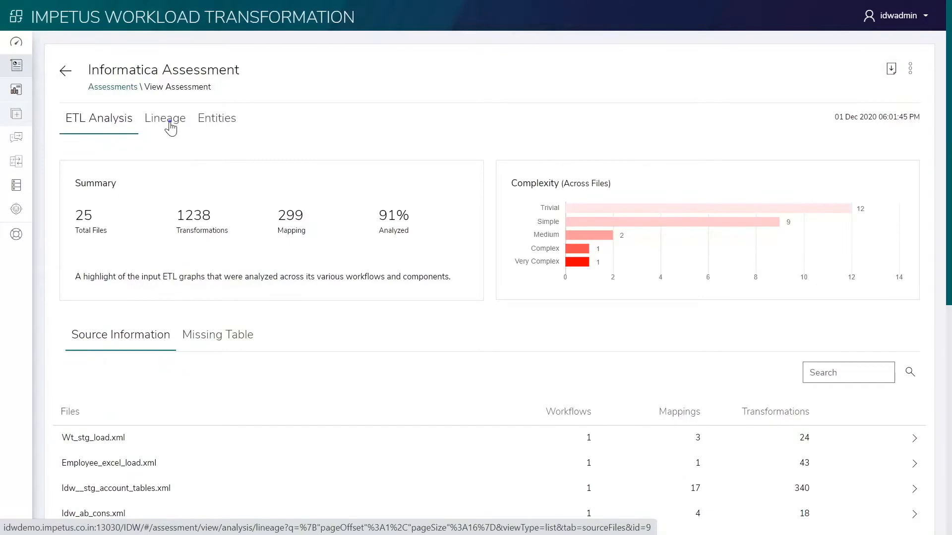
- View the lineage graph of all 25 files and the input/output tables of DW_Batch_MONTHLY.xml
left_click(164, 118)
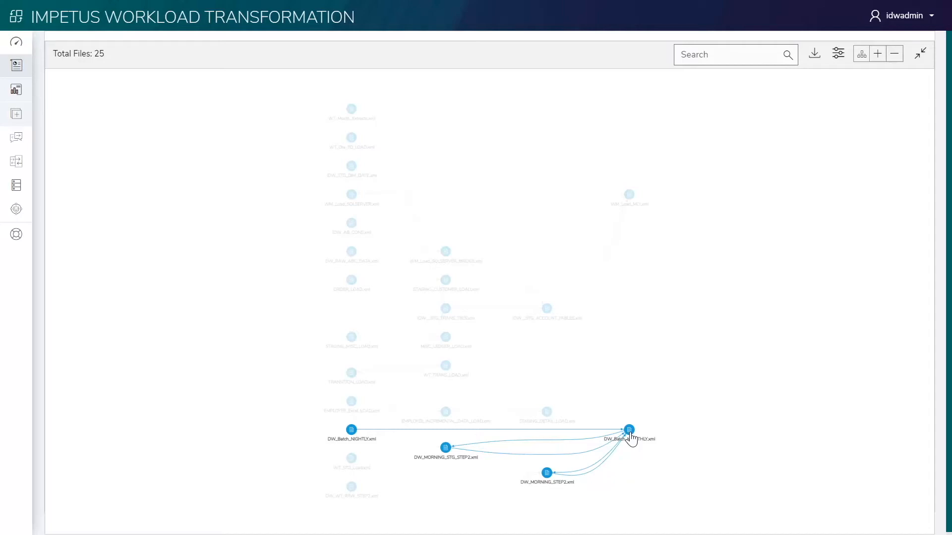
left_click(629, 430)
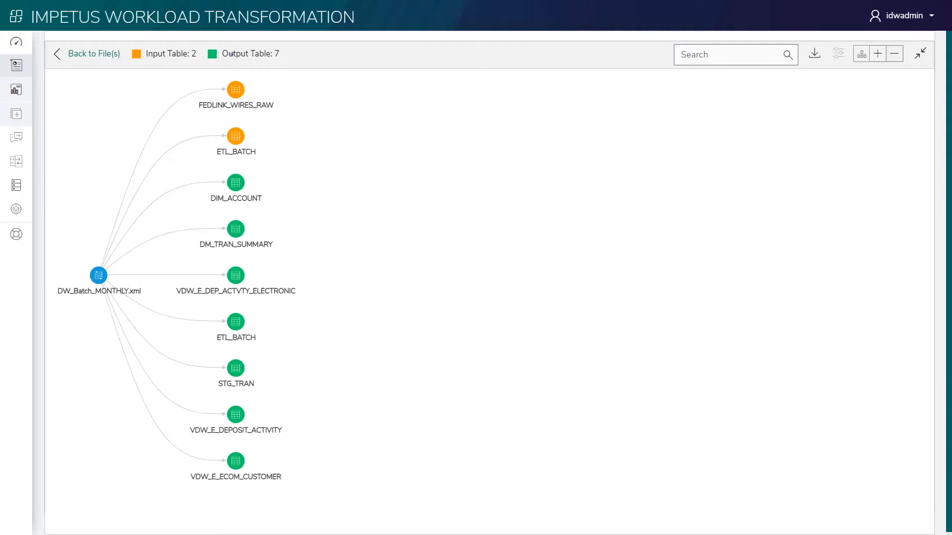
double_click(155, 53)
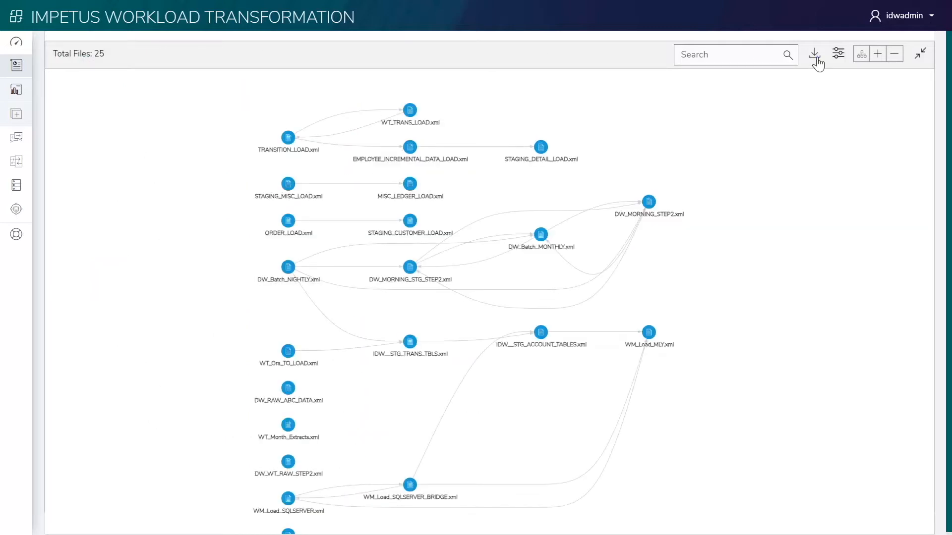
left_click(813, 53)
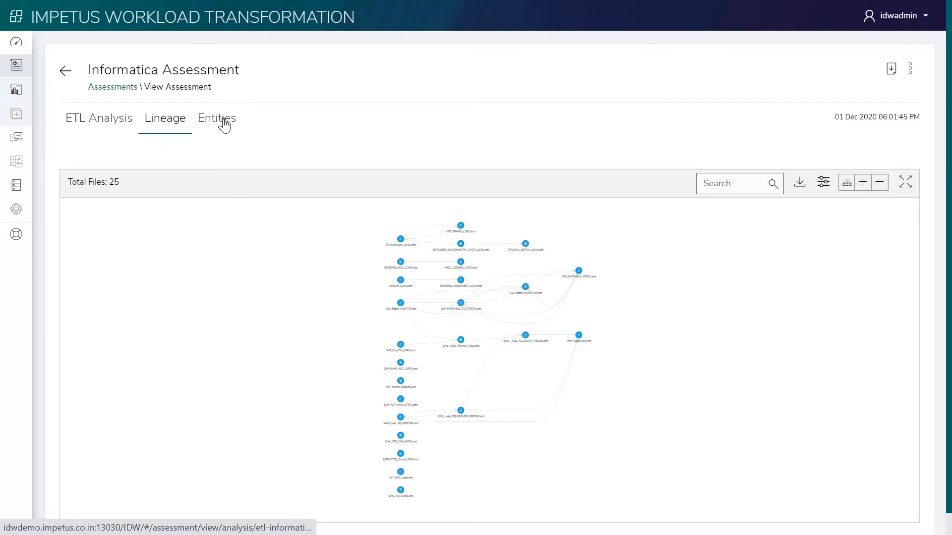
- Check the Entities tab, then download the Missing Table assessment report as CSV
left_click(216, 118)
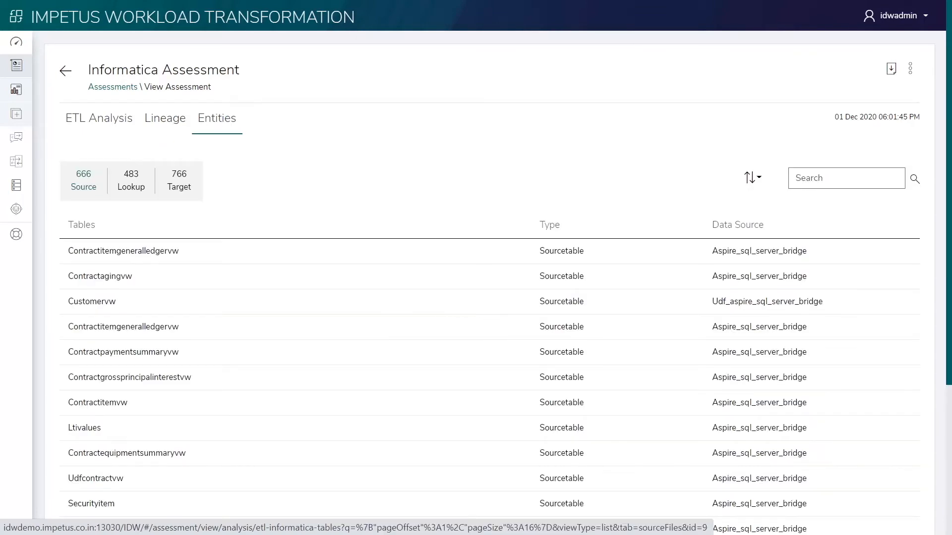
left_click(100, 117)
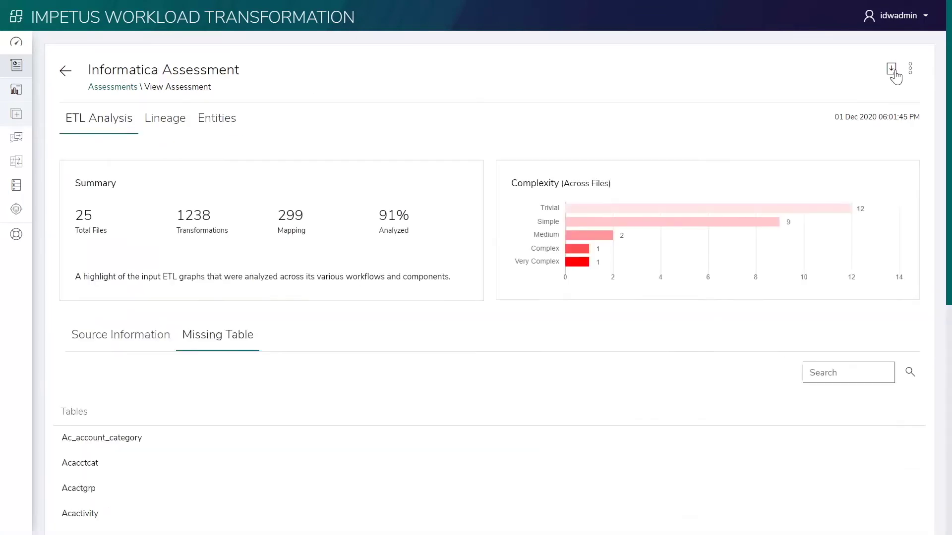
left_click(890, 68)
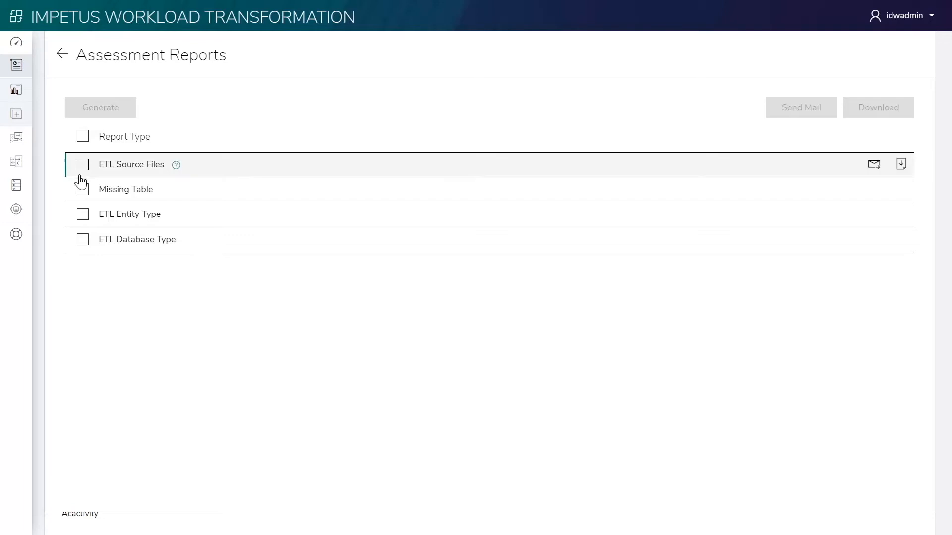
left_click(82, 189)
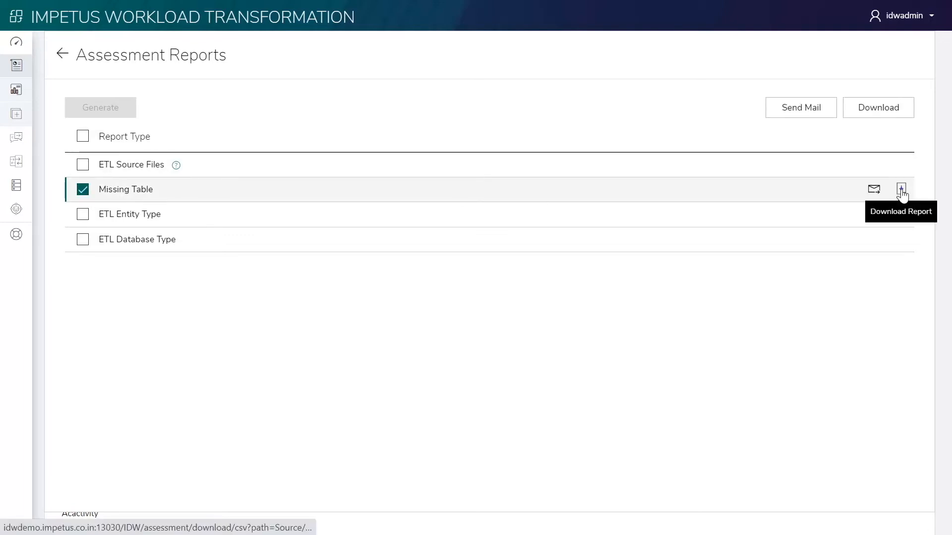
left_click(900, 188)
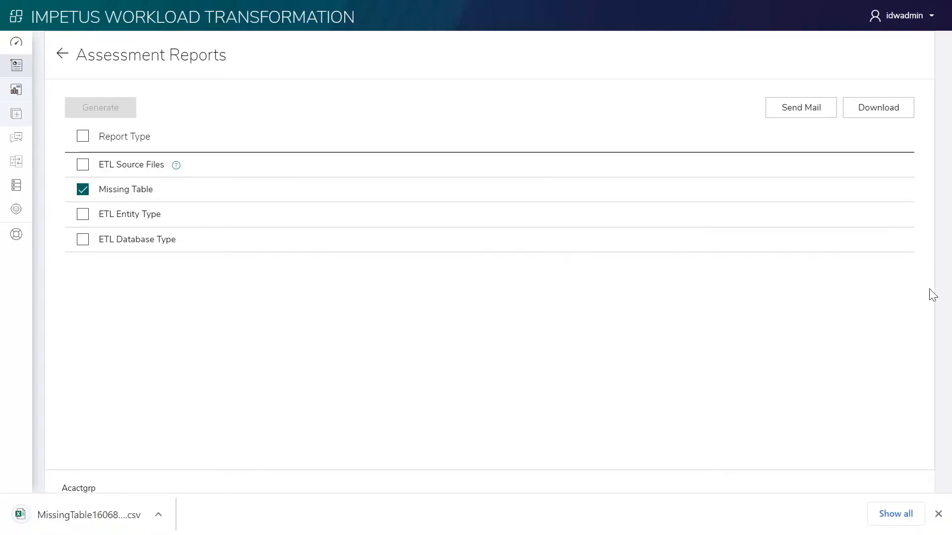
mouse_move(64, 53)
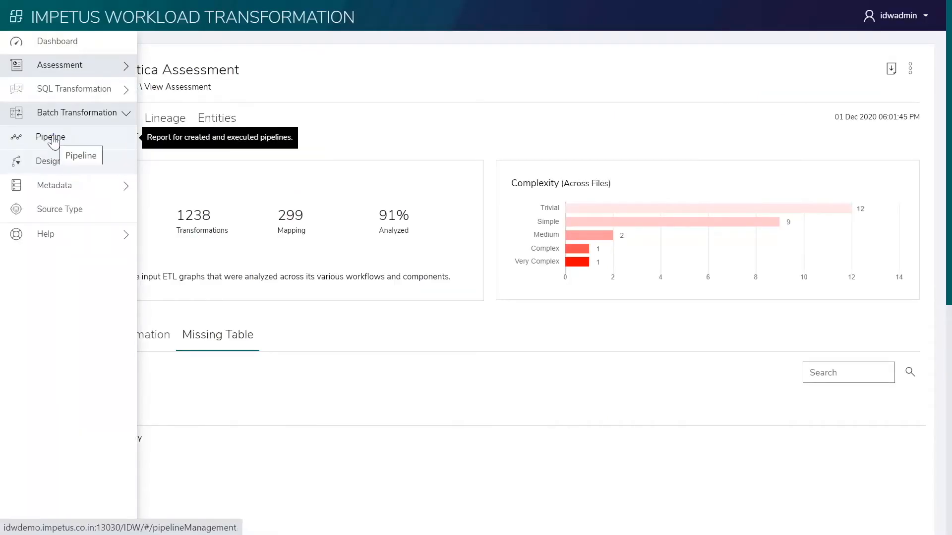
- Open the Informatica_Case1 pipeline from the Pipeline list and edit its design configuration
left_click(50, 136)
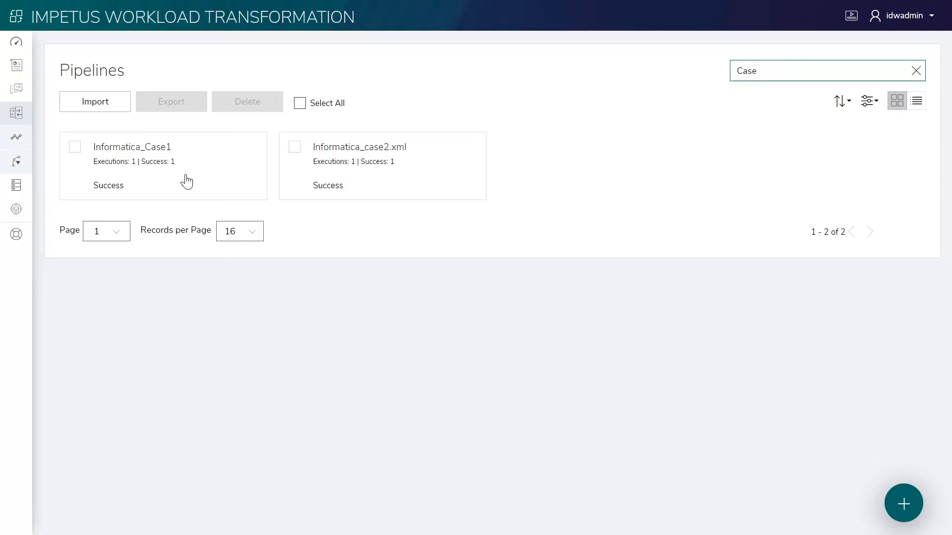
left_click(132, 147)
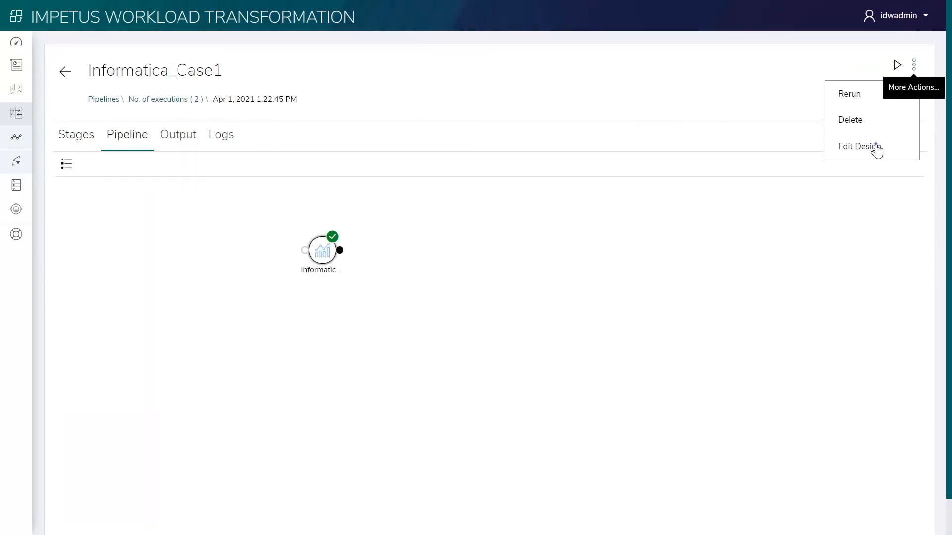
left_click(858, 147)
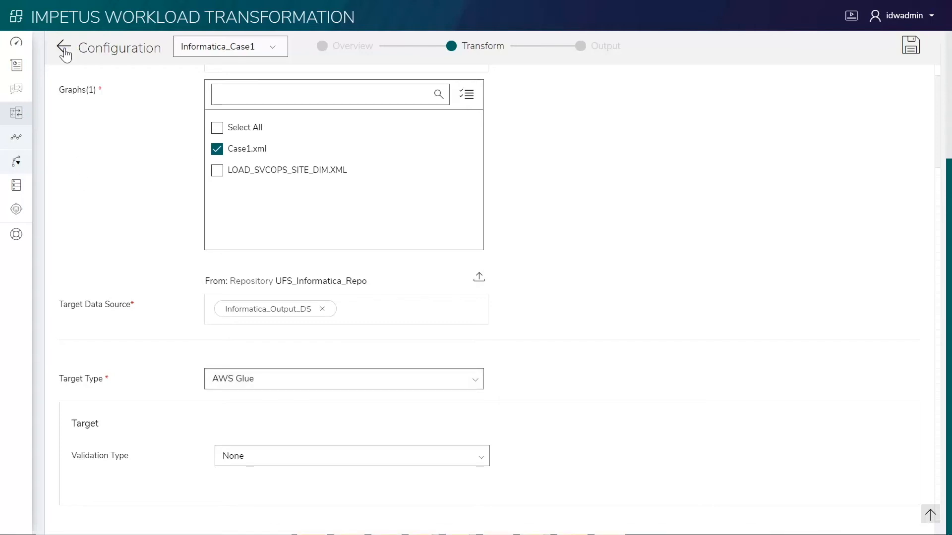
left_click(63, 48)
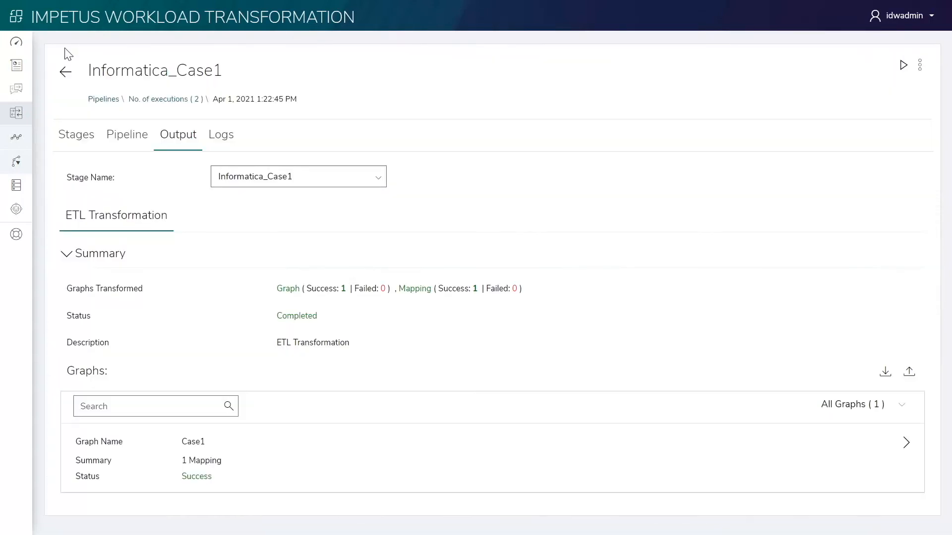
mouse_move(592, 455)
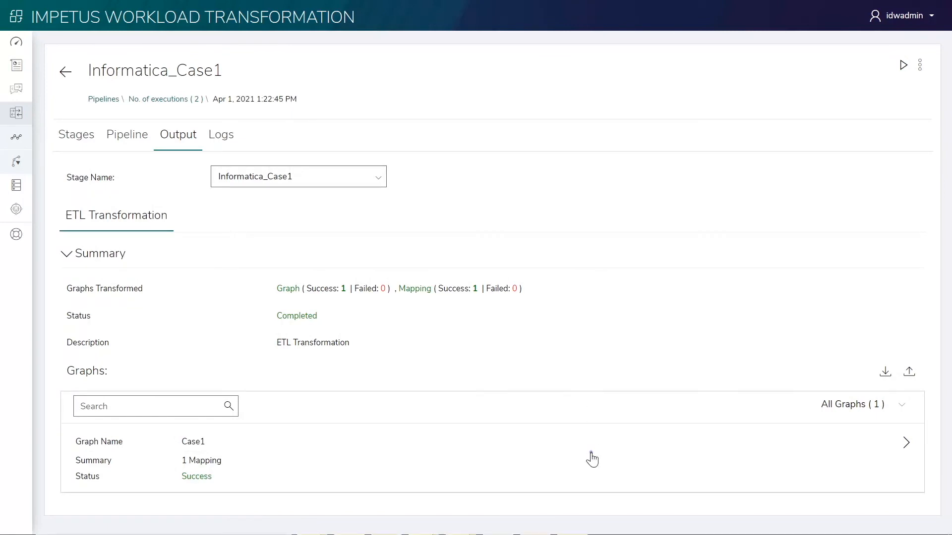
- Review the Case1 graph's per-transformation results and download the converted code package
left_click(906, 442)
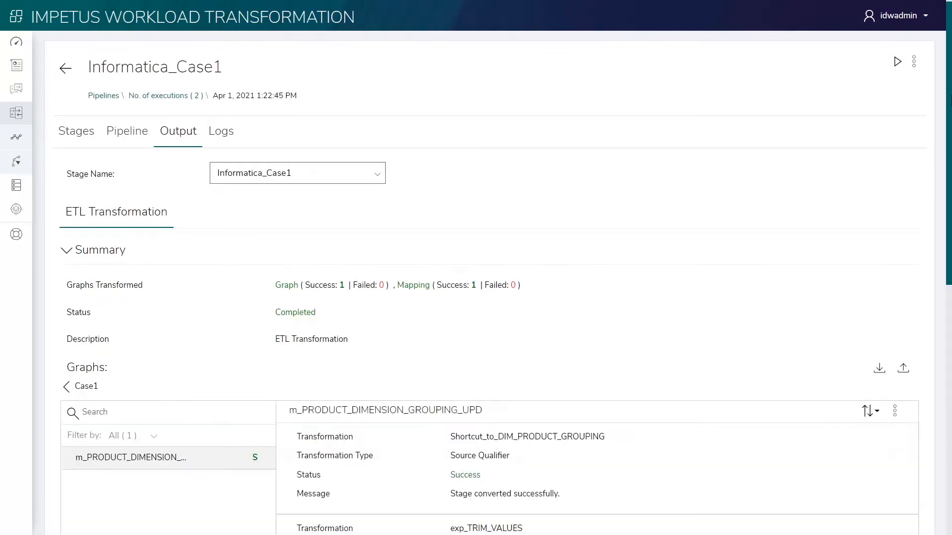
scroll("down", 3)
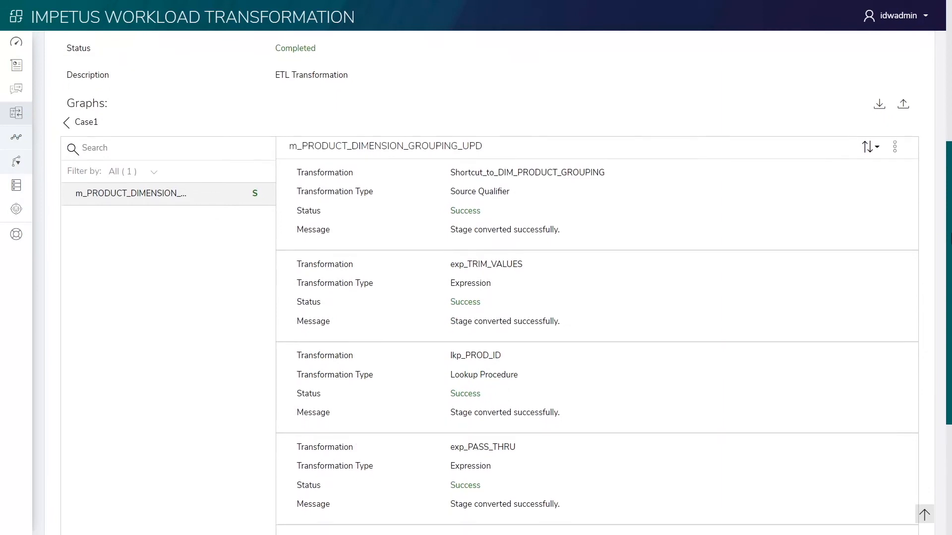
scroll("down", 3)
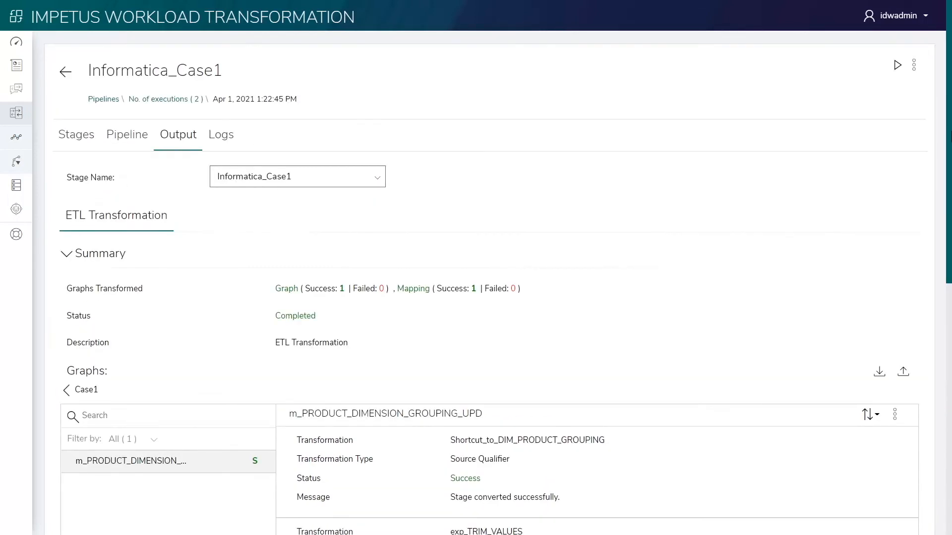
mouse_move(879, 372)
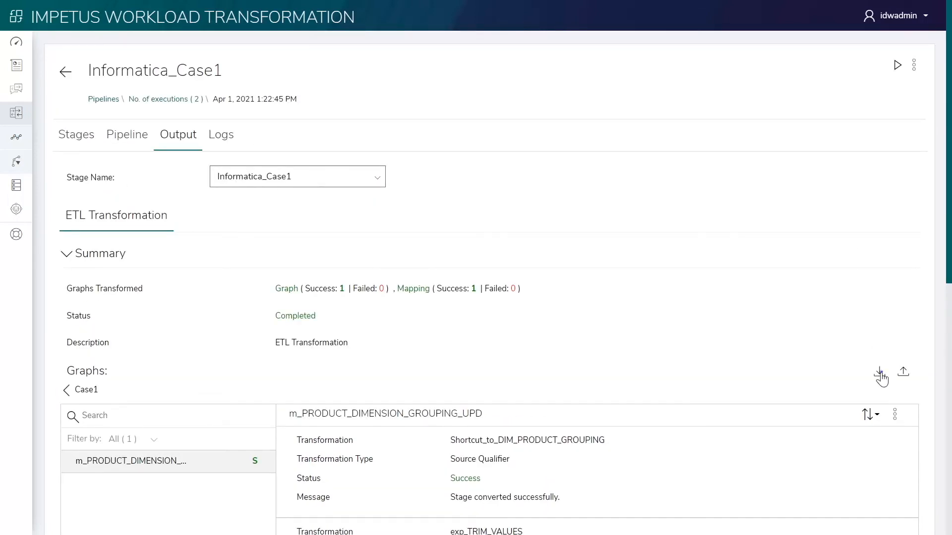
left_click(879, 371)
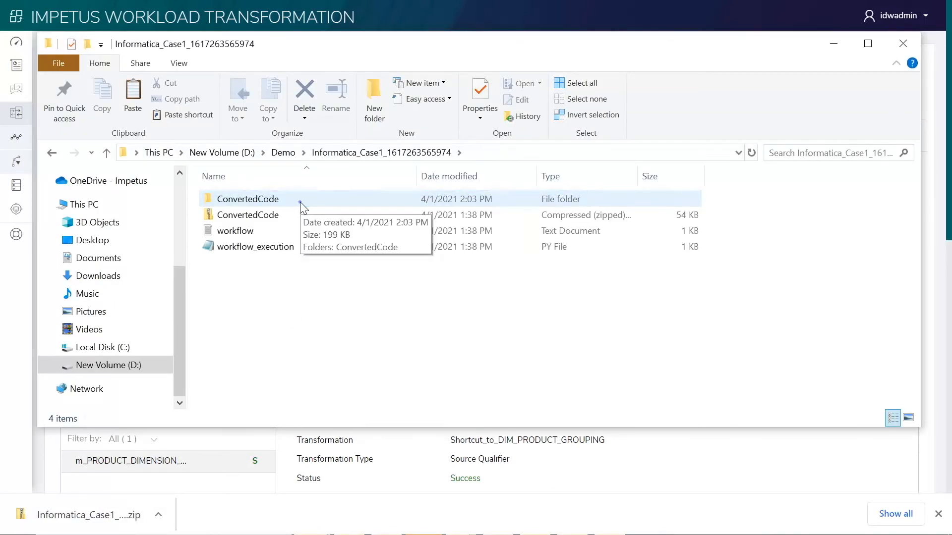
- Navigate into ConvertedCode > output > workflows > Case1 in File Explorer
double_click(248, 198)
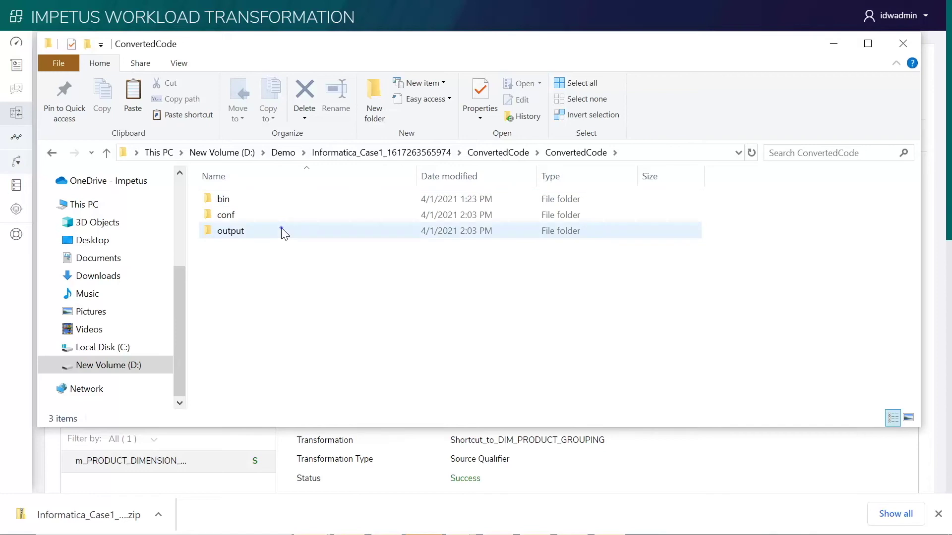
double_click(230, 230)
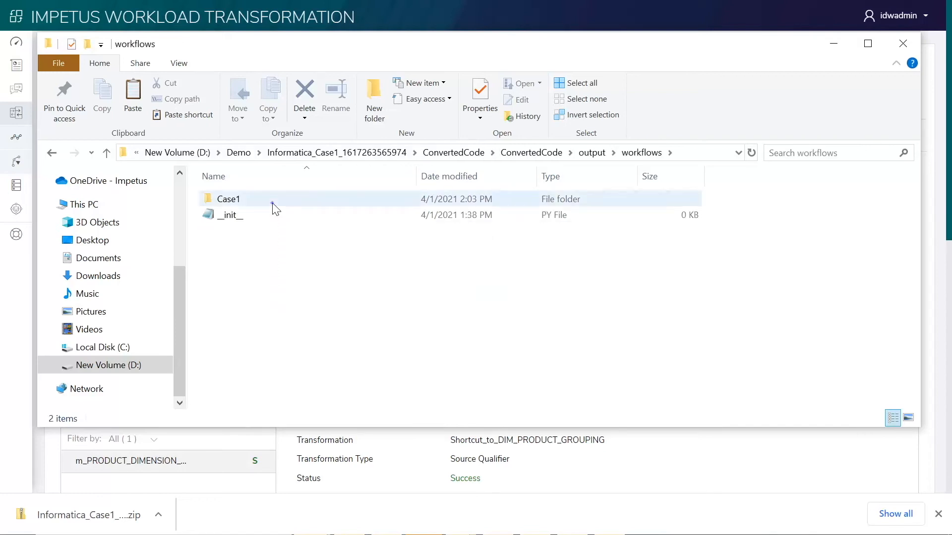
double_click(228, 199)
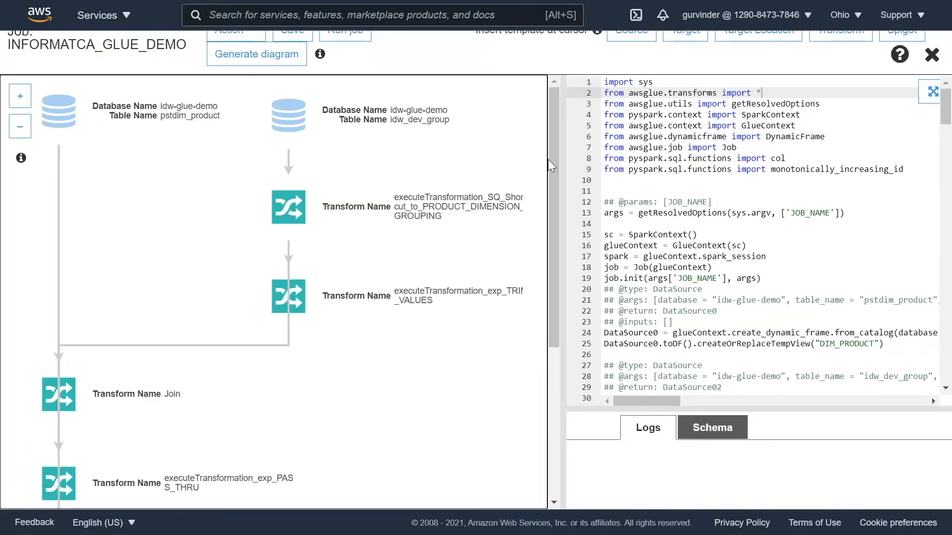
mouse_move(555, 159)
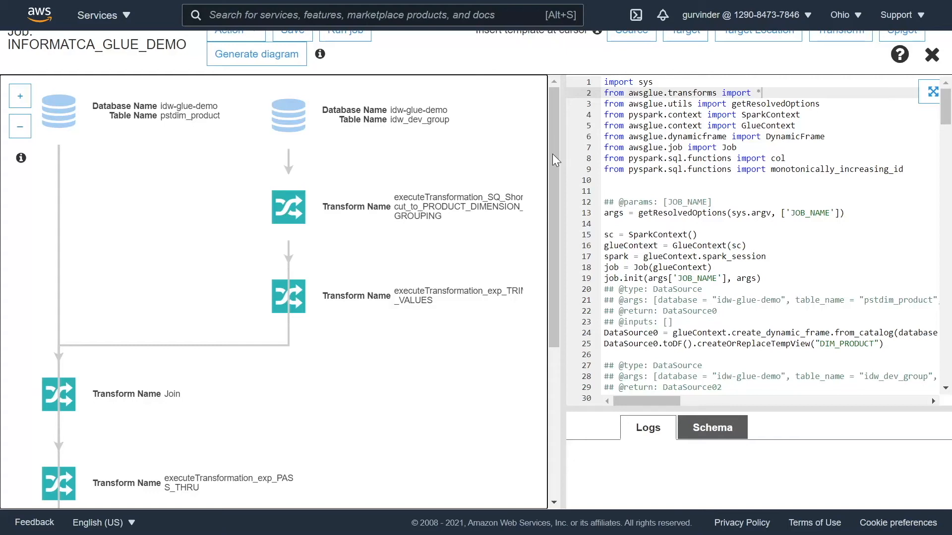
- Scroll through the INFORMATCA_GLUE_DEMO job diagram to view its transforms
scroll("down", 3)
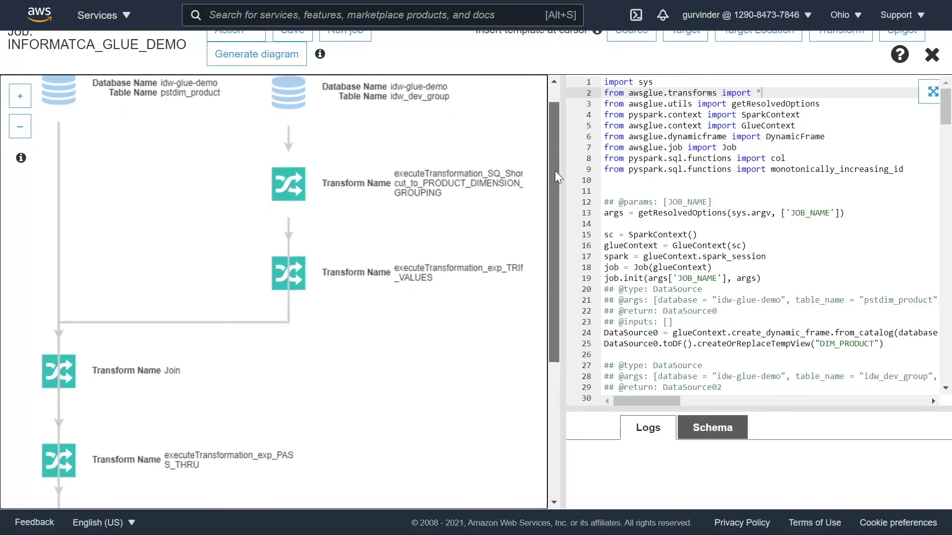
scroll("down", 3)
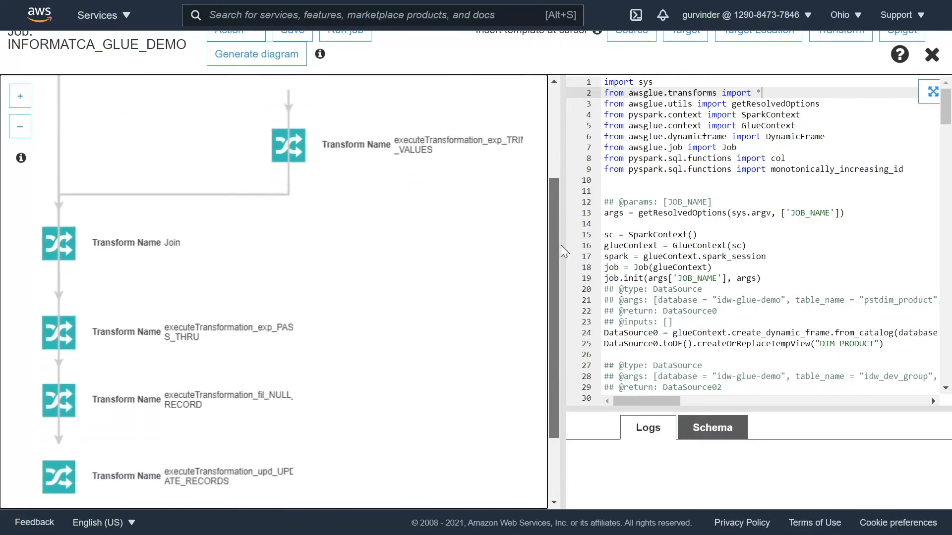
scroll("down", 3)
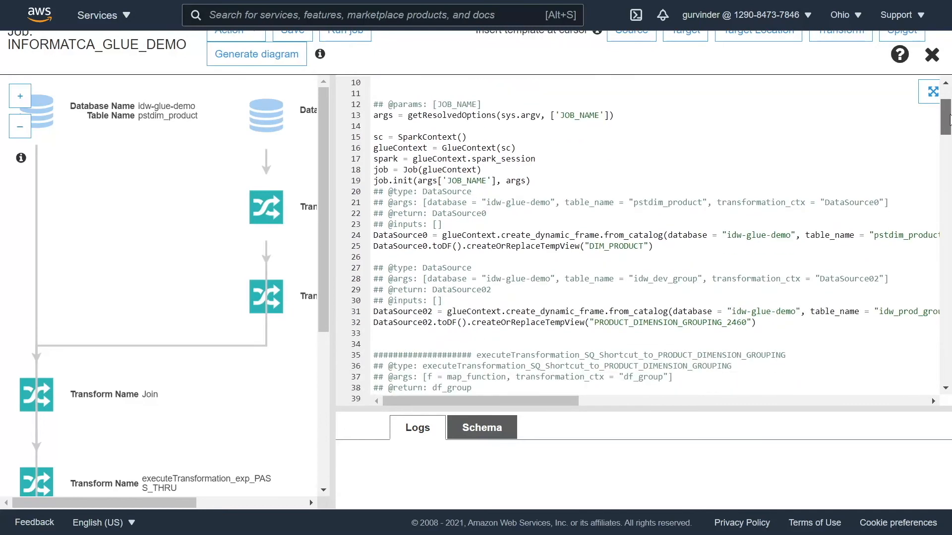
scroll("down", 3)
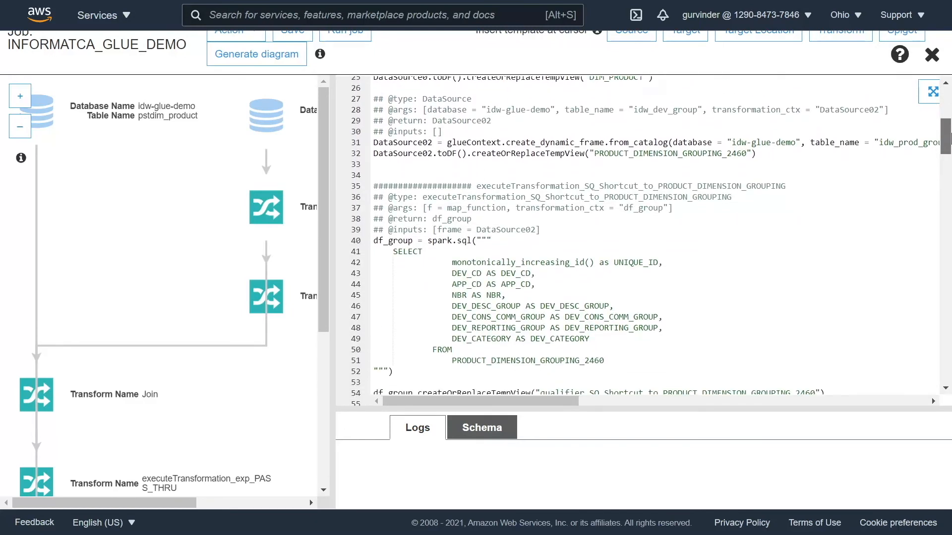
scroll("down", 3)
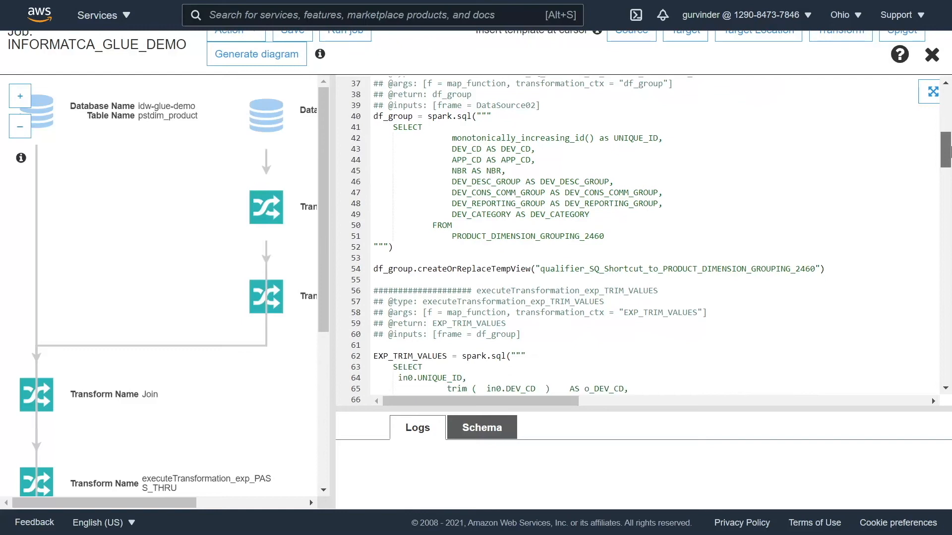
scroll("down", 3)
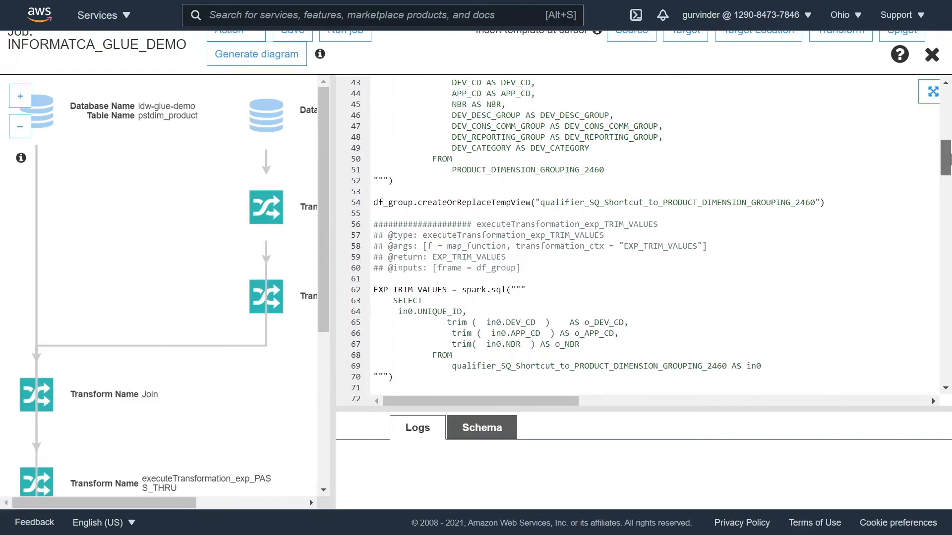
scroll("down", 3)
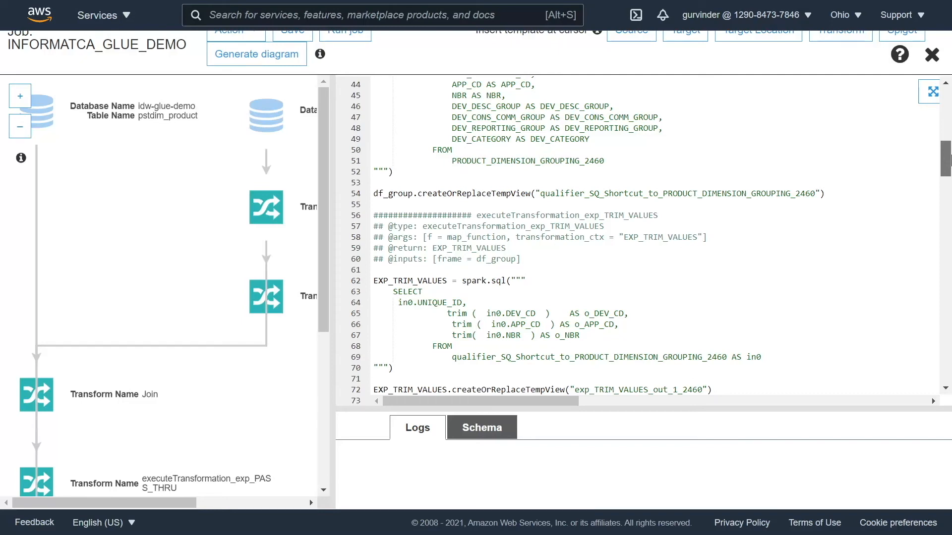
mouse_move(947, 168)
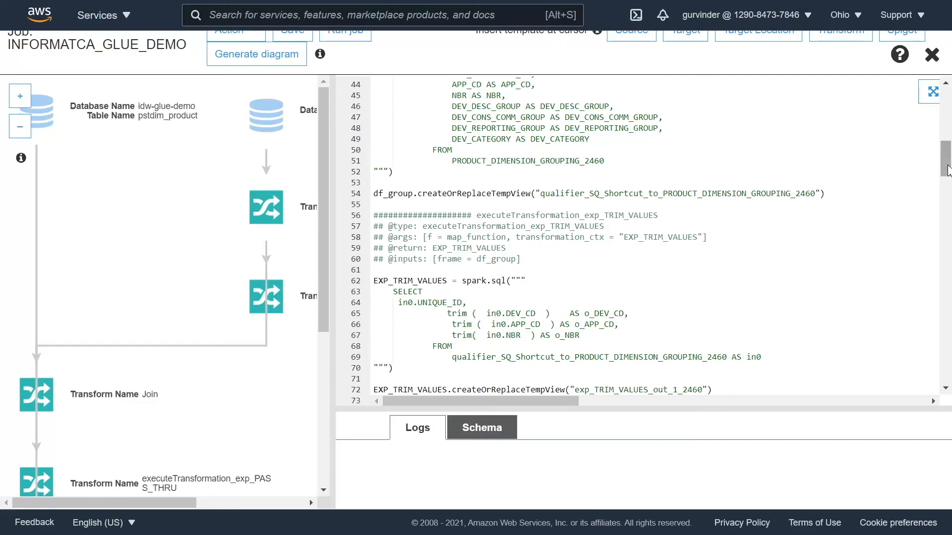